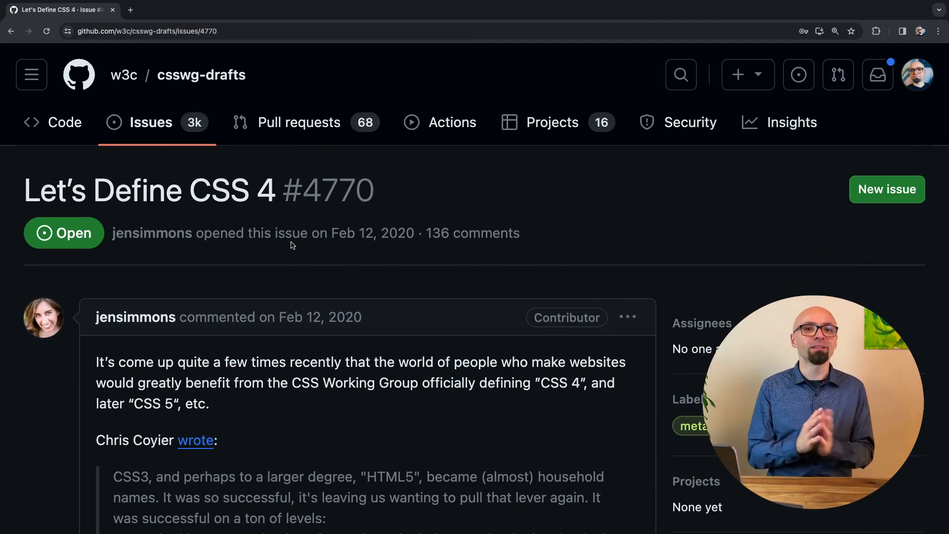
# Scroll through issue #4770's comment thread until the latest comment is in view.
pyautogui.scroll(-3)
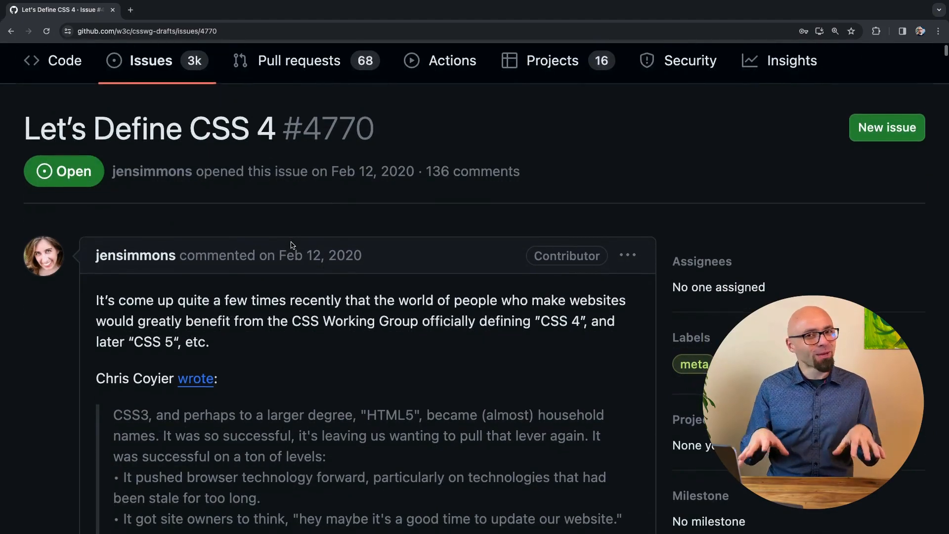
pyautogui.scroll(-3)
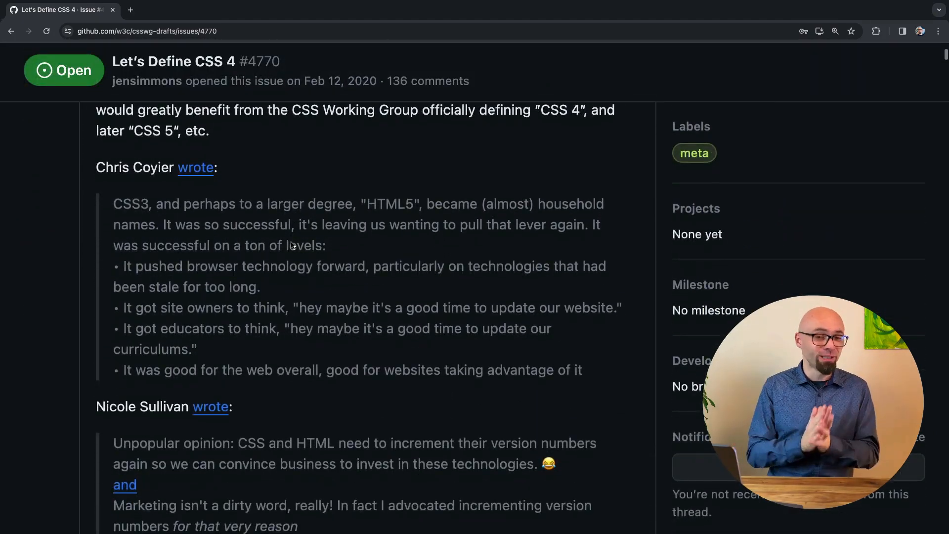
pyautogui.scroll(-3)
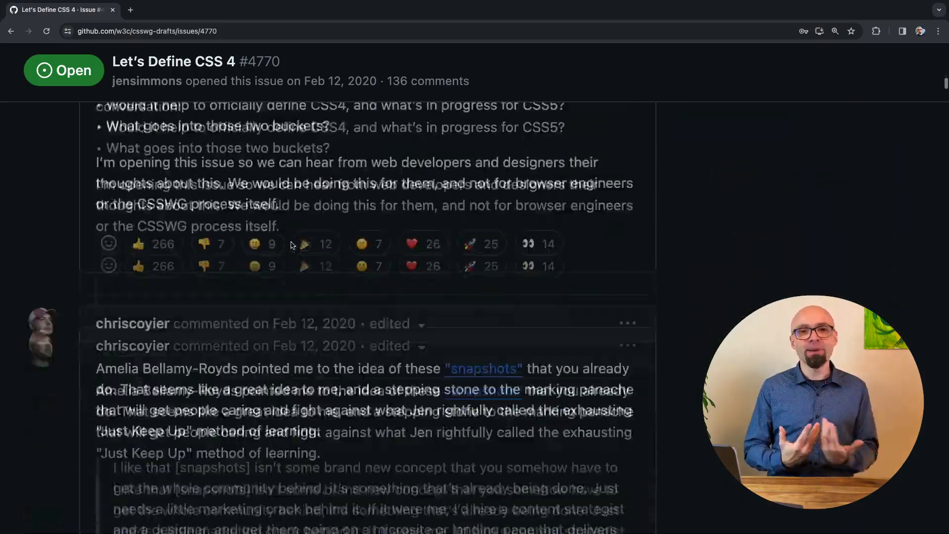
pyautogui.scroll(-3)
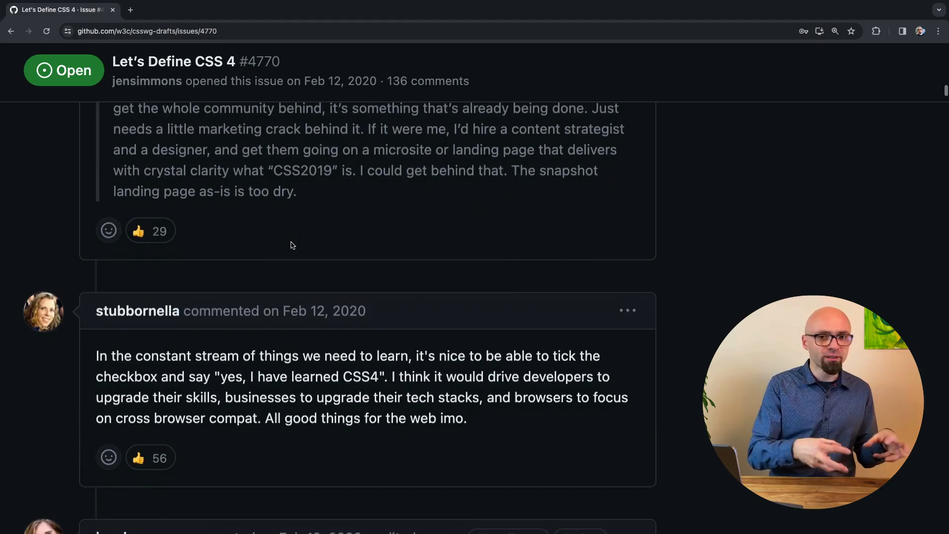
pyautogui.scroll(-3)
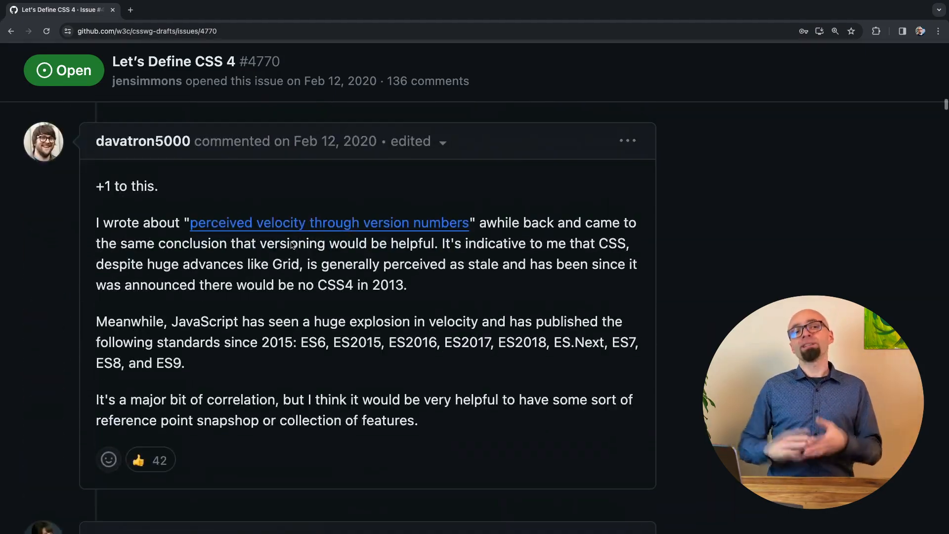
pyautogui.scroll(-3)
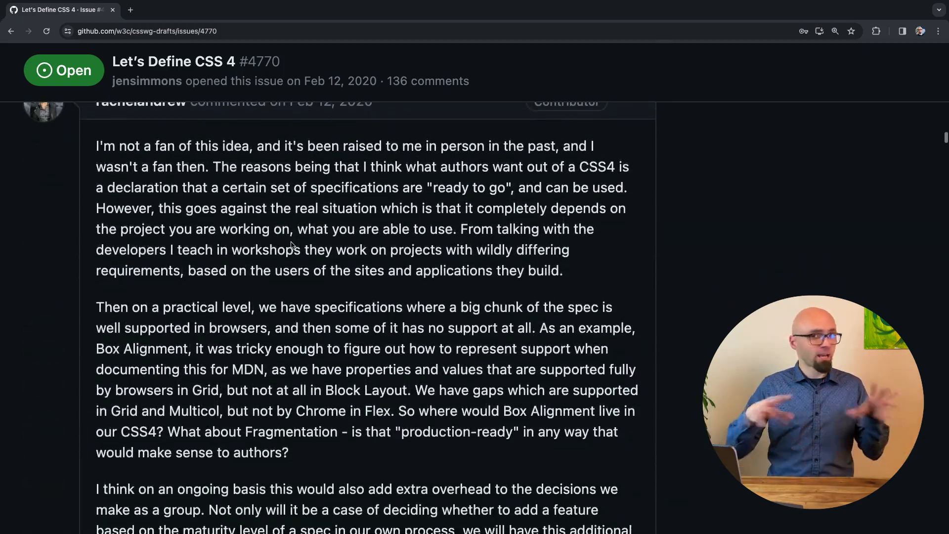
pyautogui.scroll(-3)
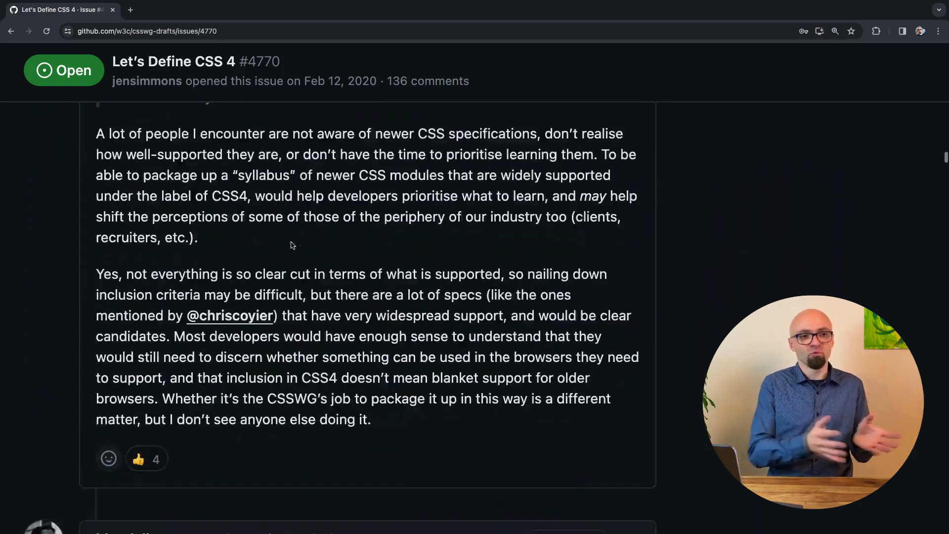
pyautogui.scroll(-3)
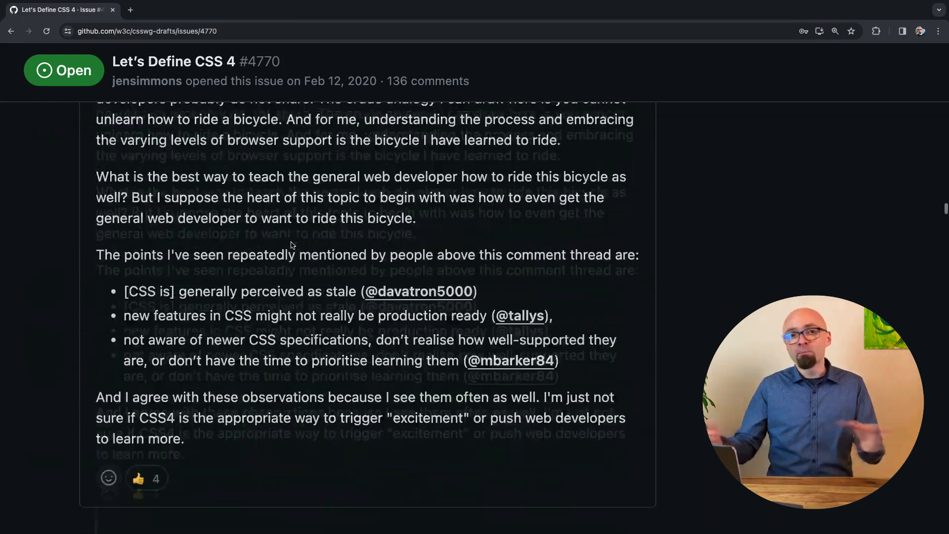
pyautogui.scroll(-3)
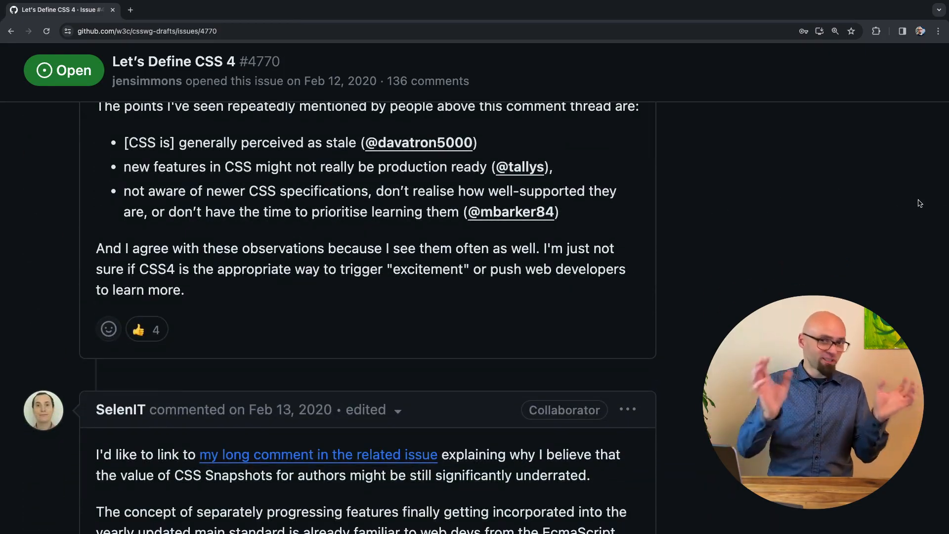
pyautogui.scroll(-3)
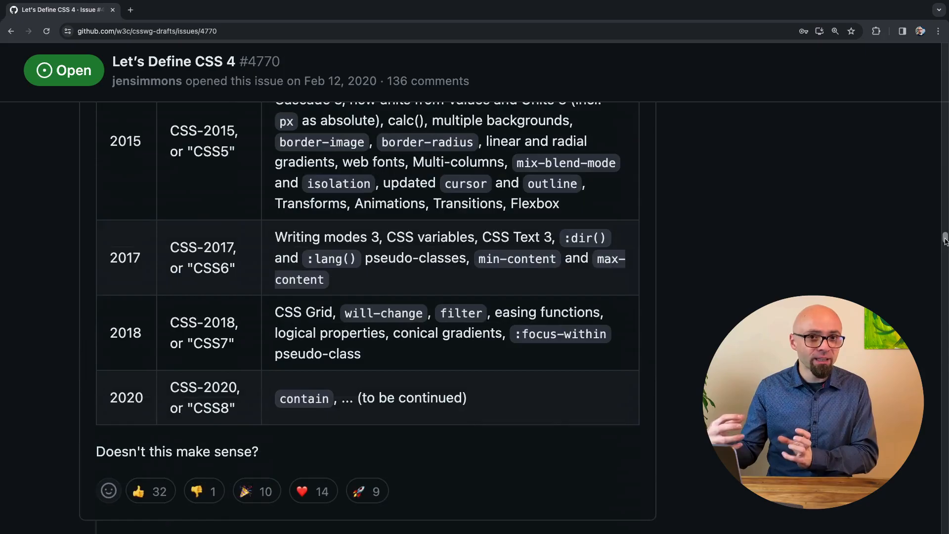
pyautogui.scroll(-3)
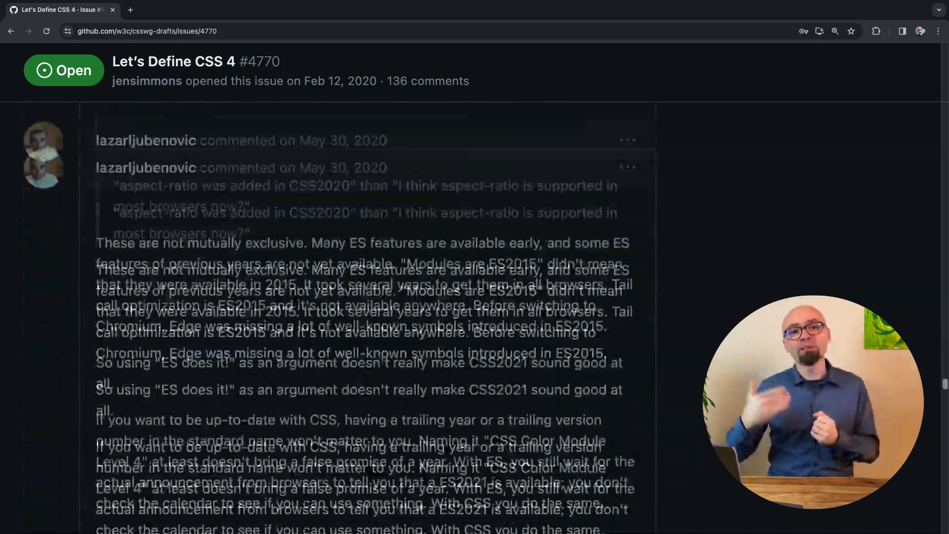
pyautogui.scroll(-3)
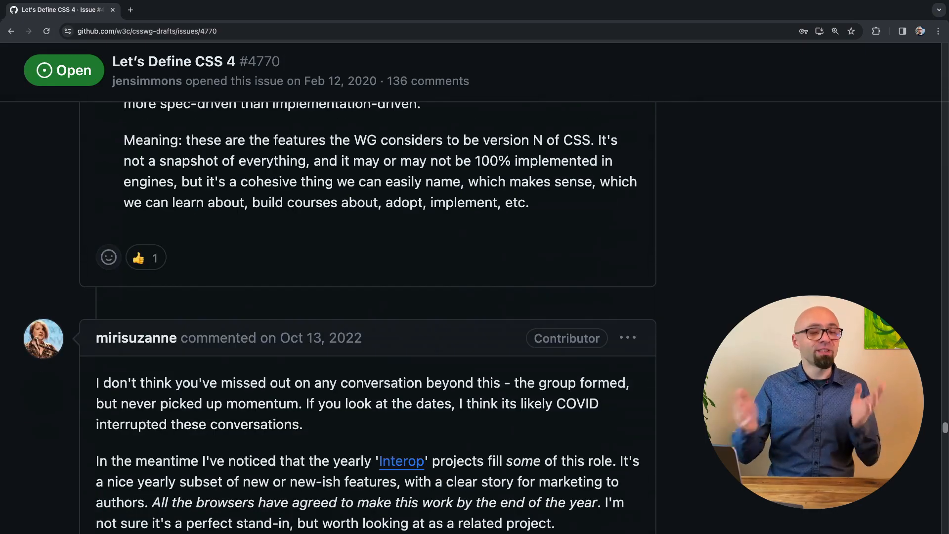
pyautogui.scroll(-3)
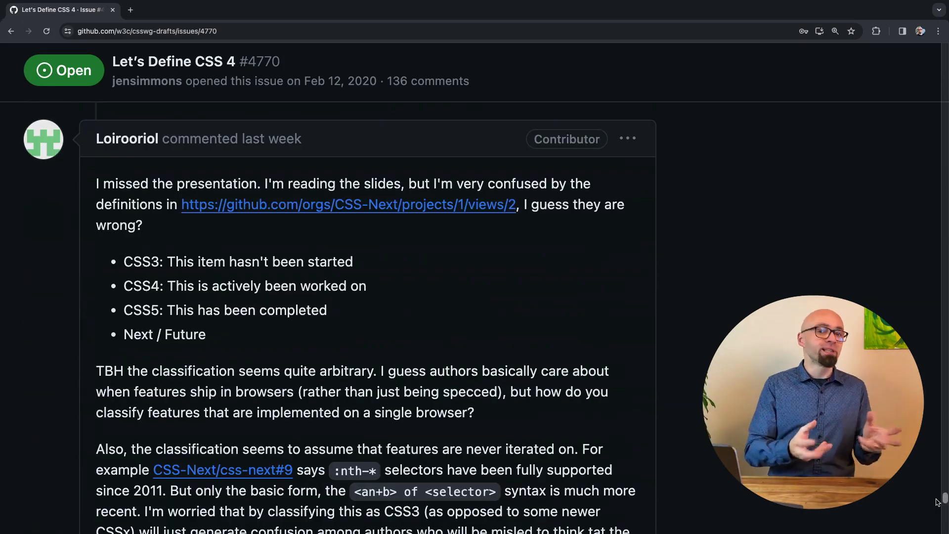
# Follow the comment's link to the CSS-Next 'CSS Feature List' project board.
pyautogui.click(349, 203)
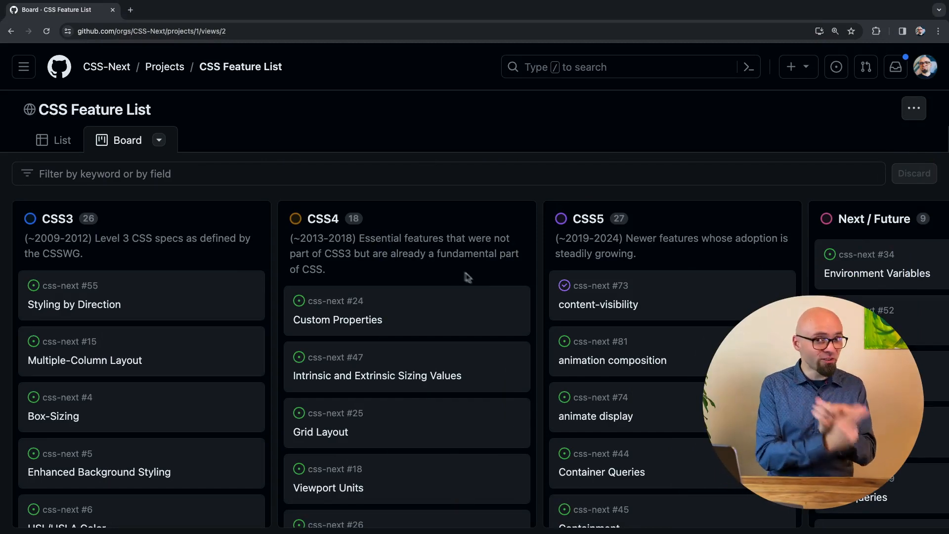
pyautogui.scroll(-3)
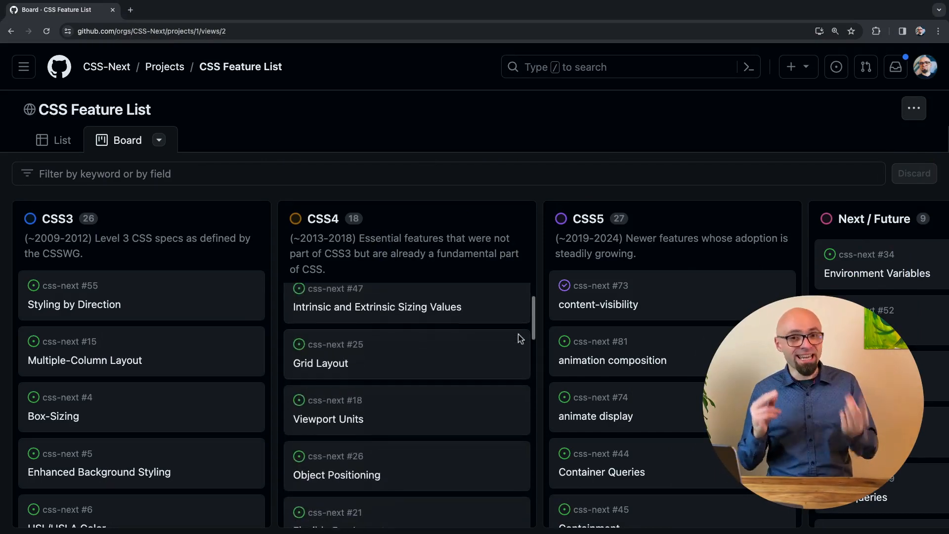
pyautogui.scroll(-3)
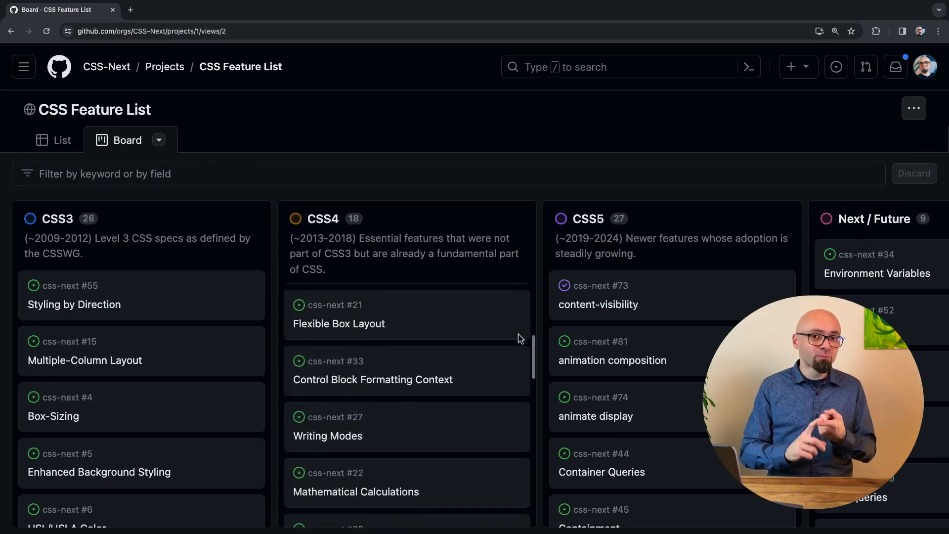
pyautogui.scroll(-3)
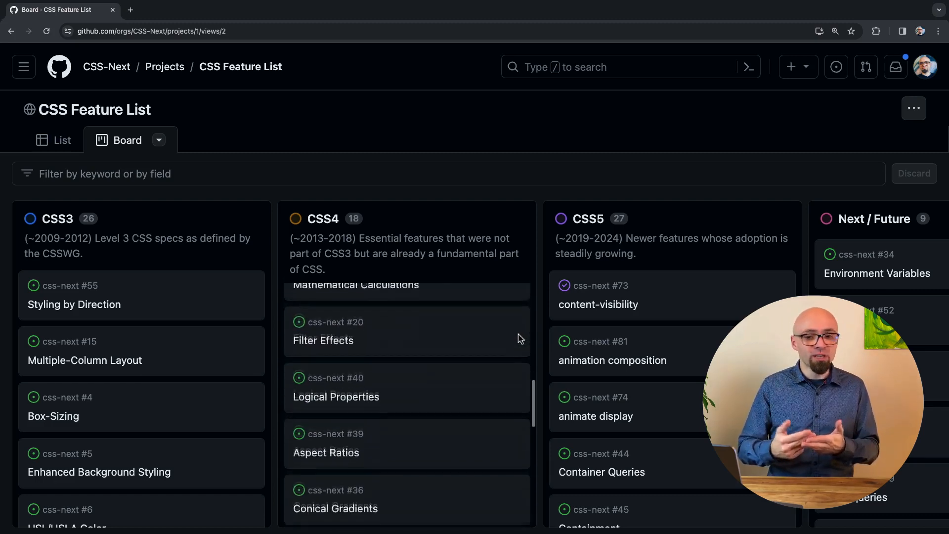
pyautogui.scroll(-3)
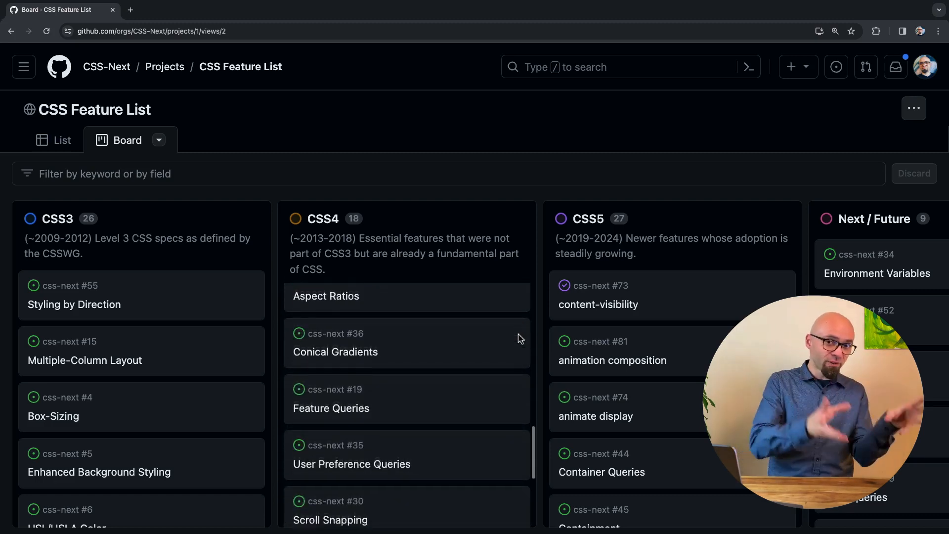
pyautogui.scroll(-3)
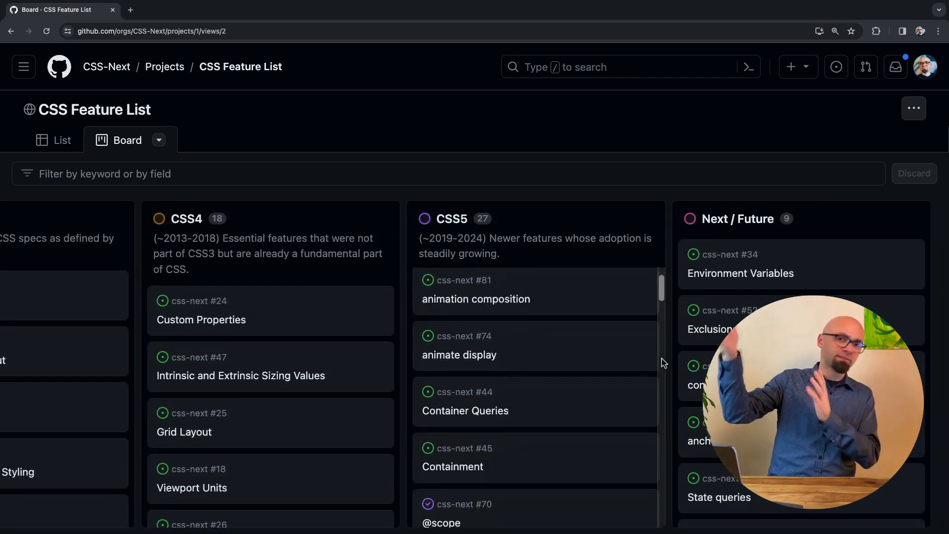
pyautogui.scroll(-3)
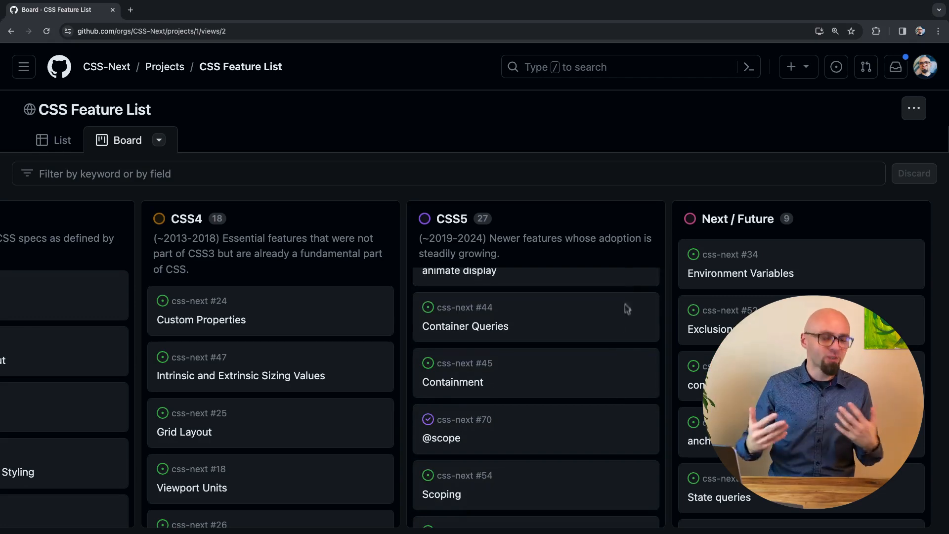
pyautogui.scroll(-3)
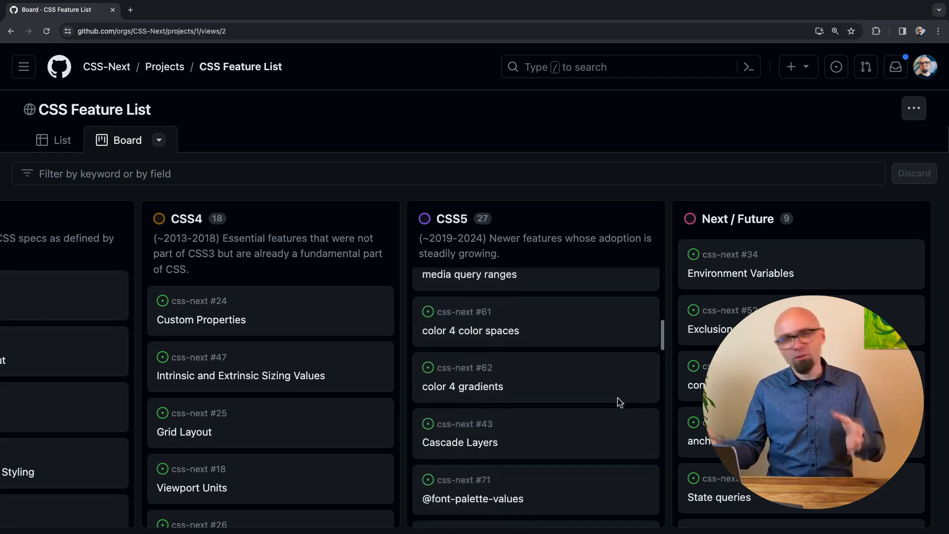
pyautogui.scroll(-3)
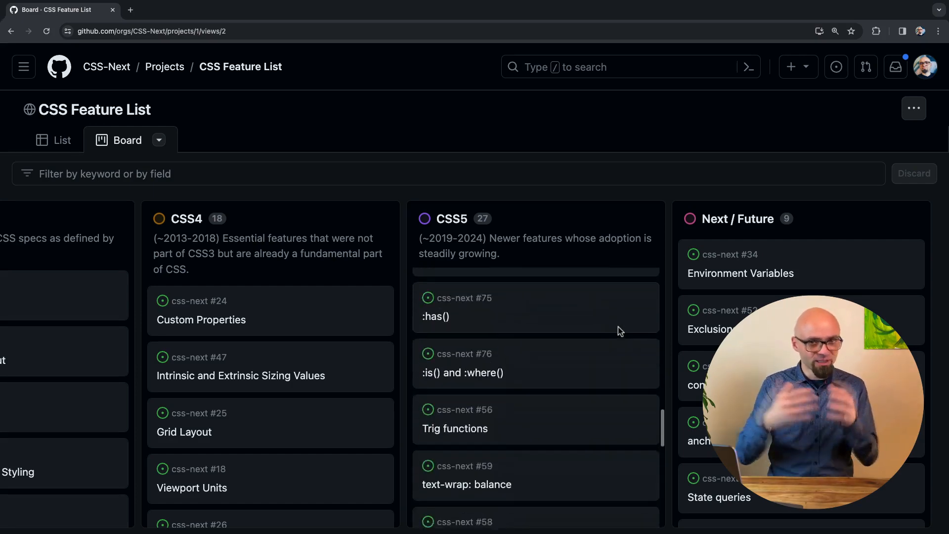
pyautogui.scroll(-3)
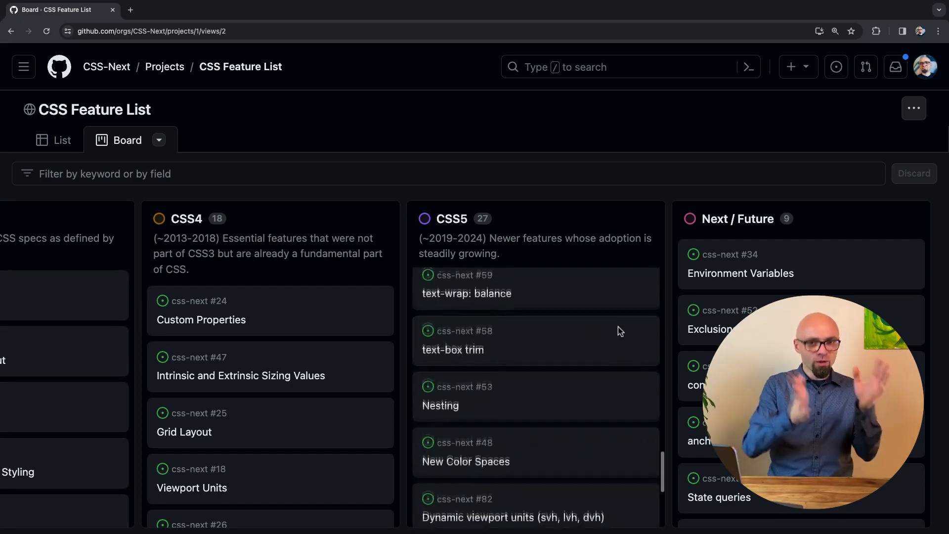
pyautogui.scroll(-3)
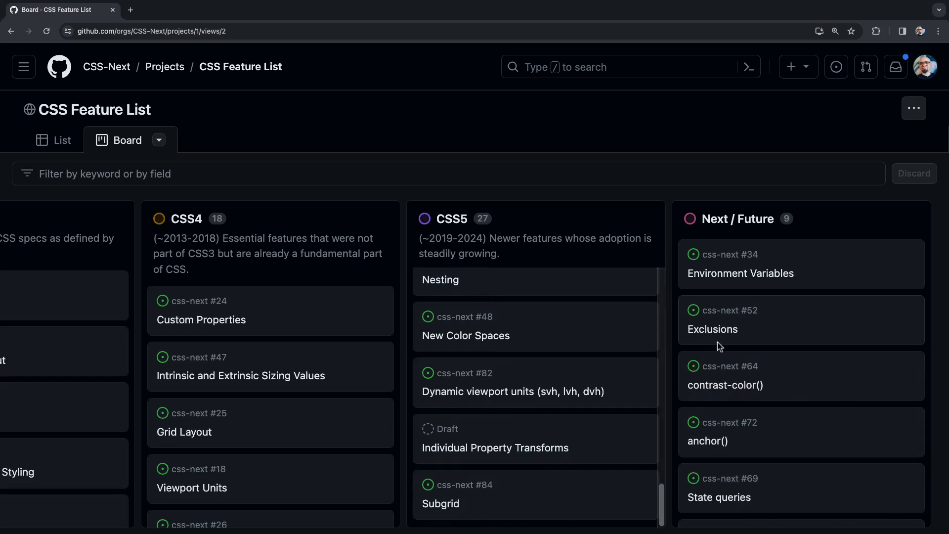
pyautogui.scroll(-3)
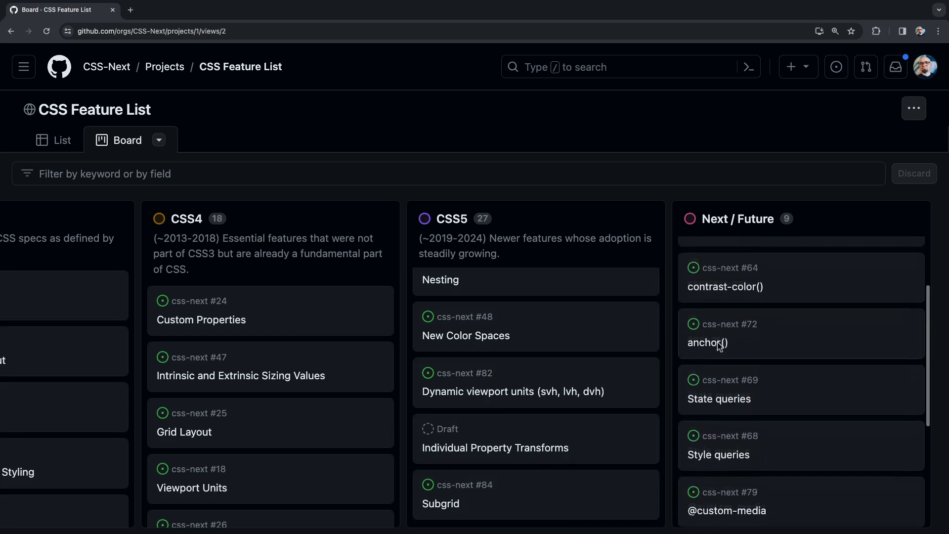
pyautogui.scroll(-3)
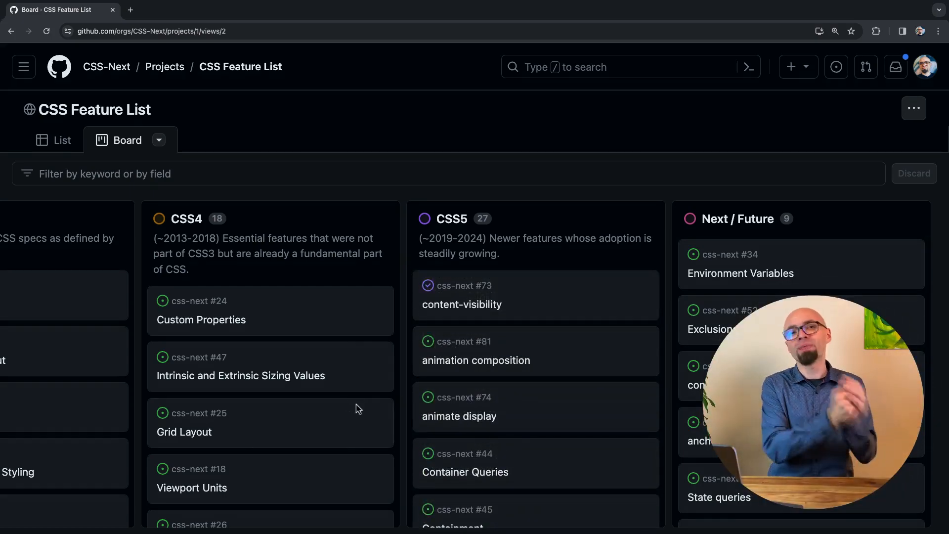
pyautogui.hscroll(-3)
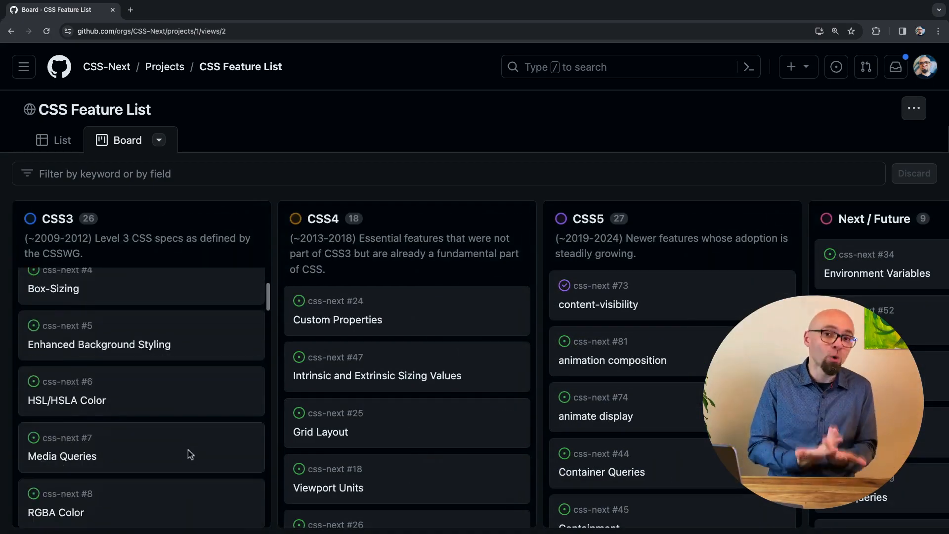
pyautogui.scroll(-3)
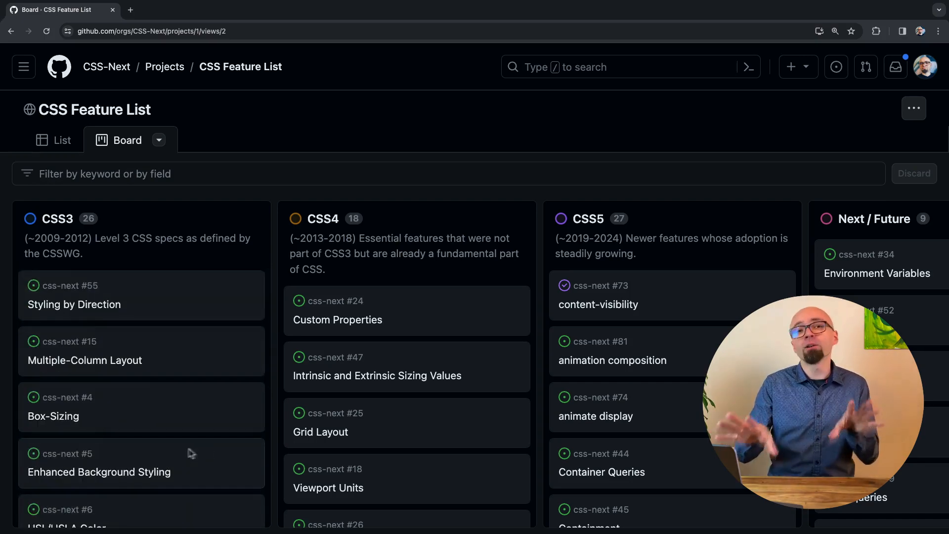
pyautogui.scroll(-3)
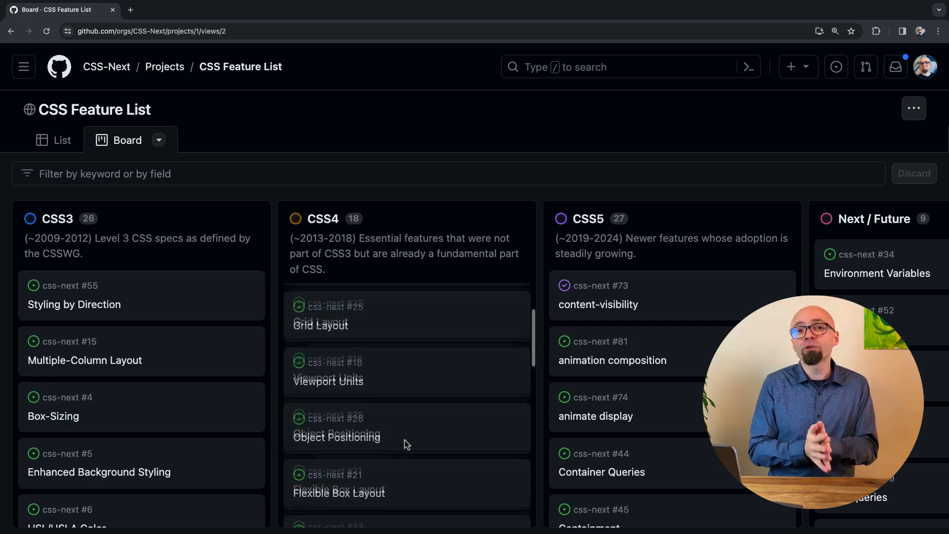
pyautogui.scroll(-3)
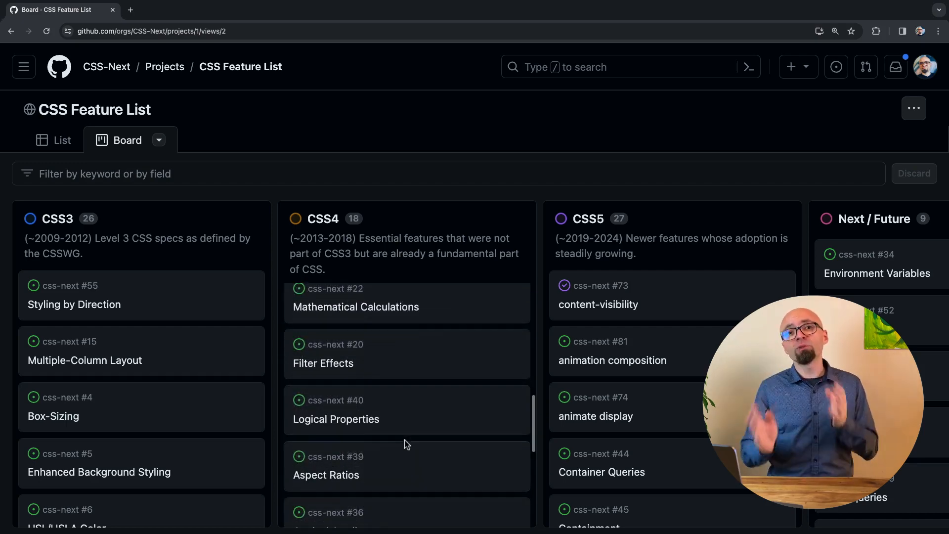